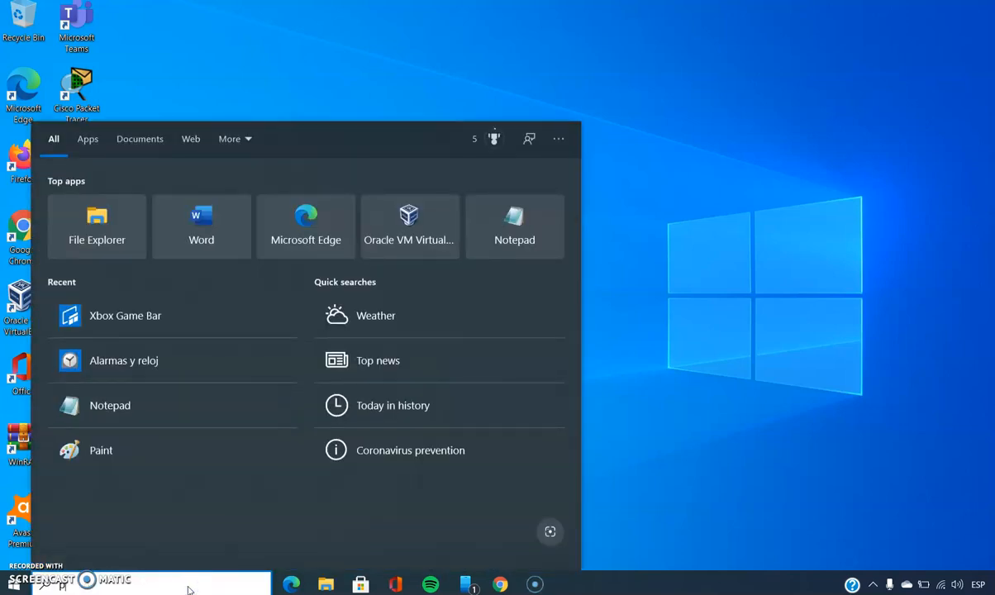
Search 'paint' in Windows Start and launch the Paint app
{"action": "type", "text": "paint"}
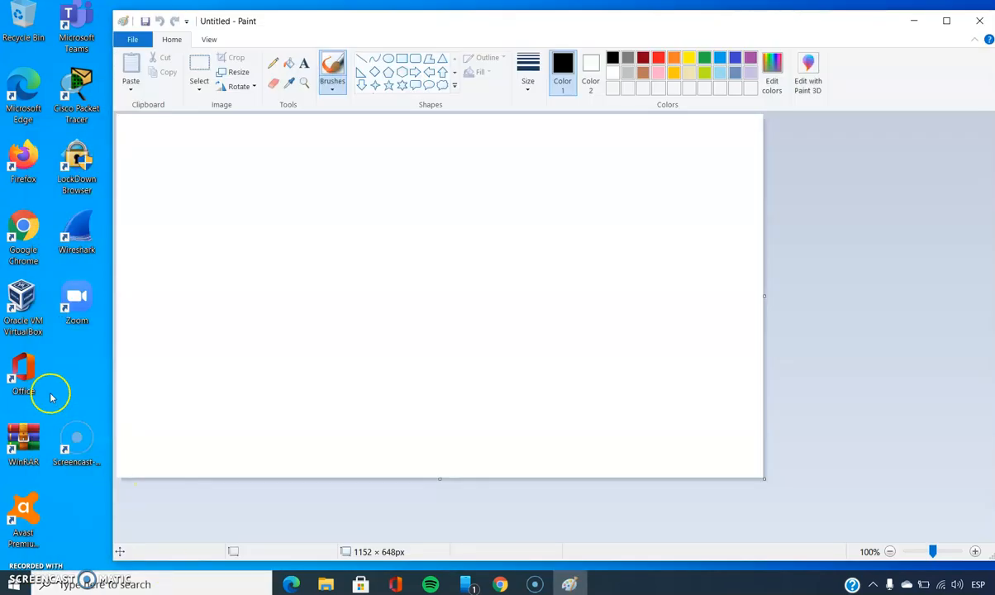
{"action": "mouse_move", "coordinate": [288, 197]}
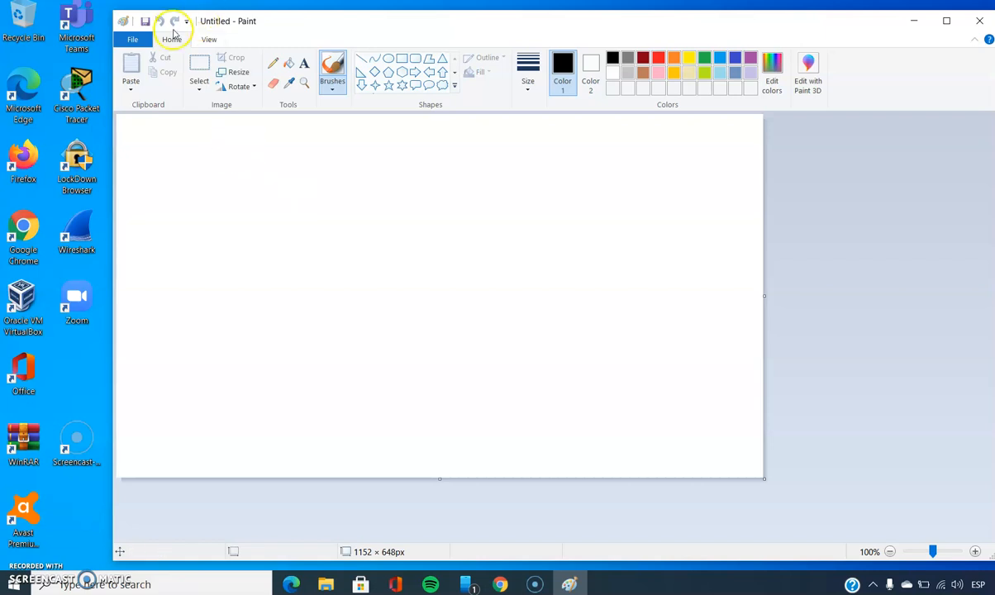
{"action": "mouse_move", "coordinate": [177, 48]}
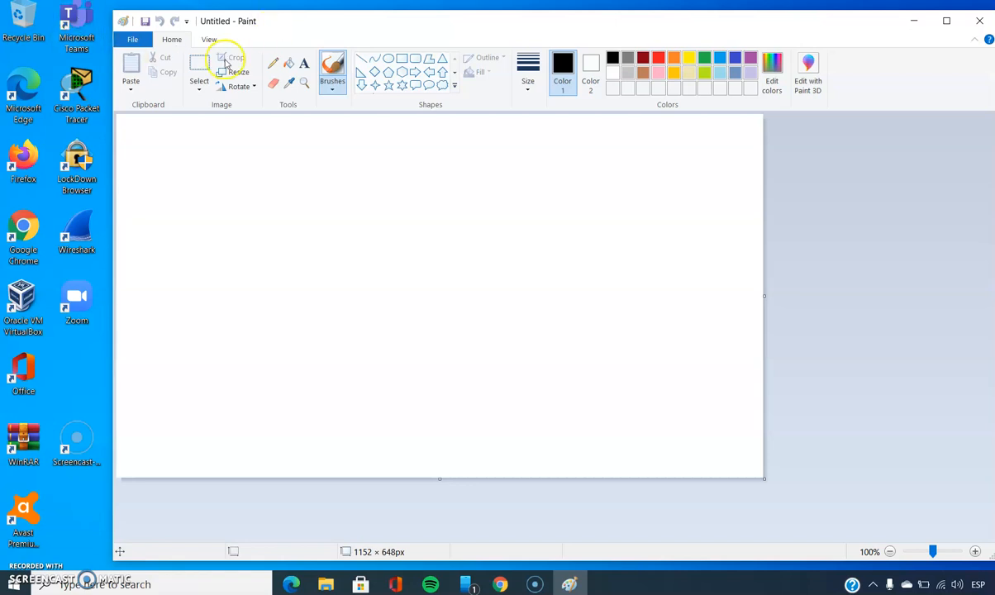
{"action": "mouse_move", "coordinate": [360, 107]}
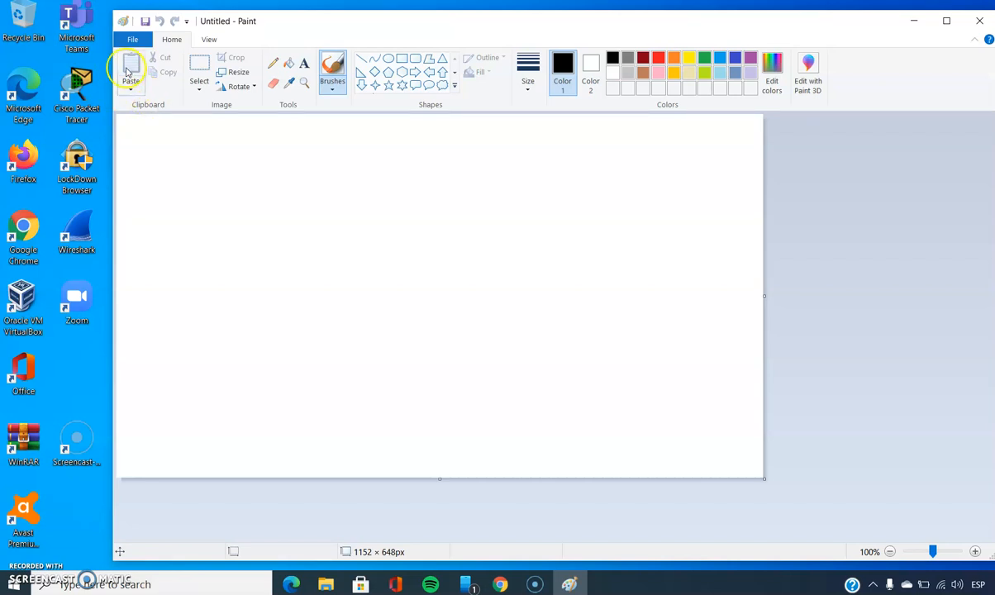
{"action": "mouse_move", "coordinate": [168, 72]}
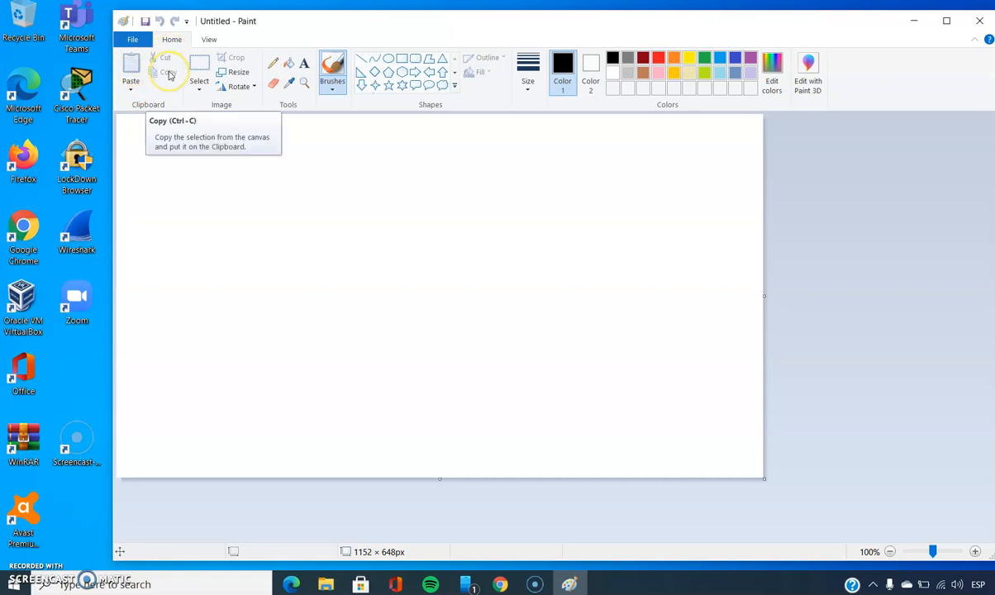
{"action": "mouse_move", "coordinate": [221, 107]}
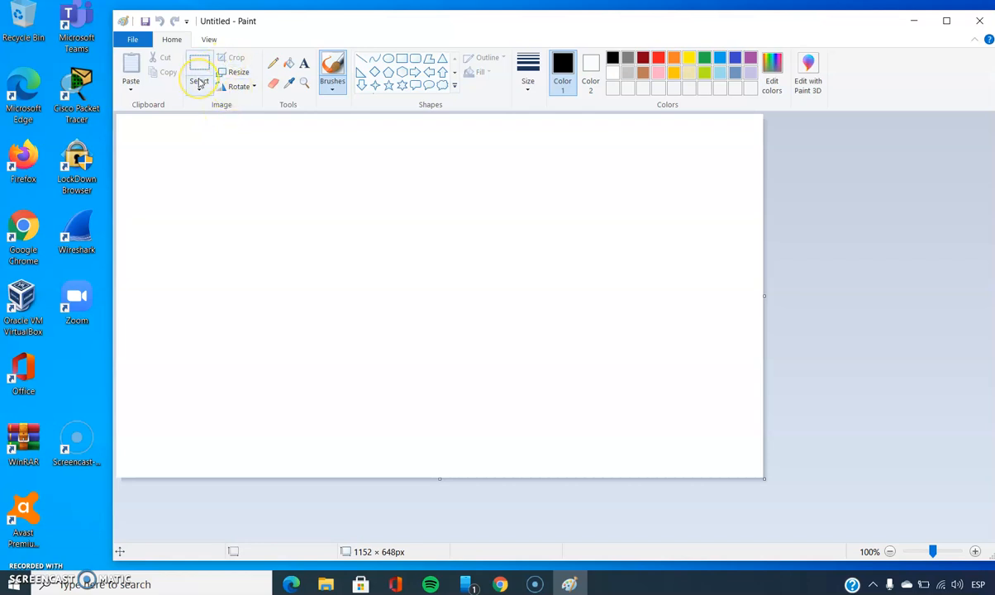
{"action": "mouse_move", "coordinate": [241, 86]}
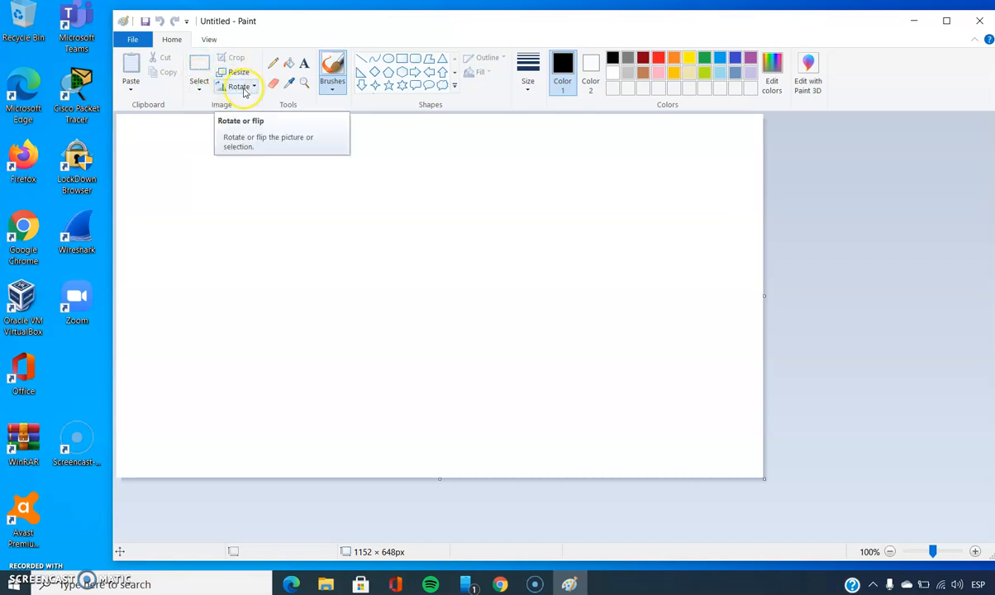
{"action": "mouse_move", "coordinate": [445, 236]}
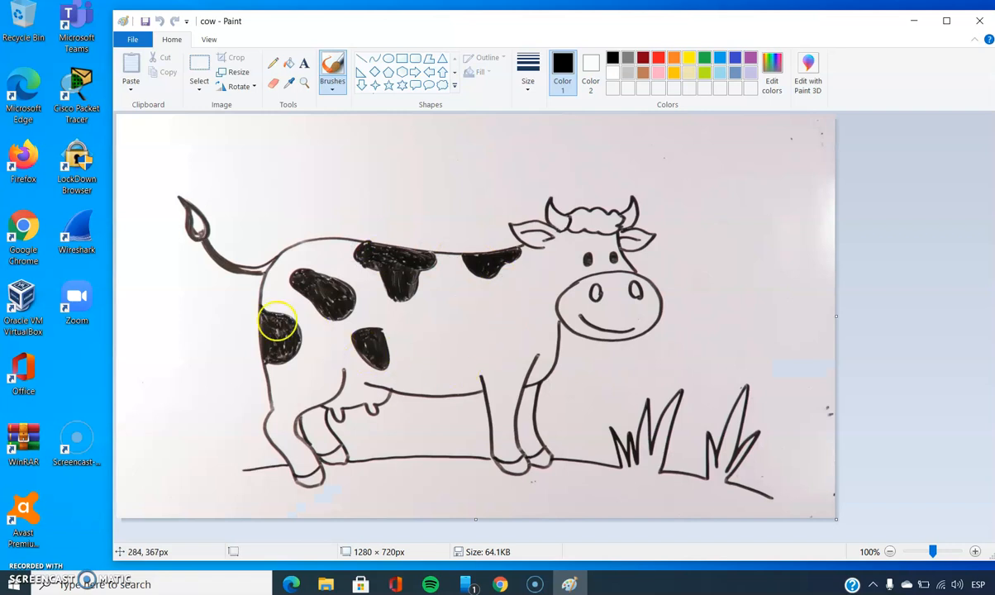
{"action": "left_click", "coordinate": [200, 71]}
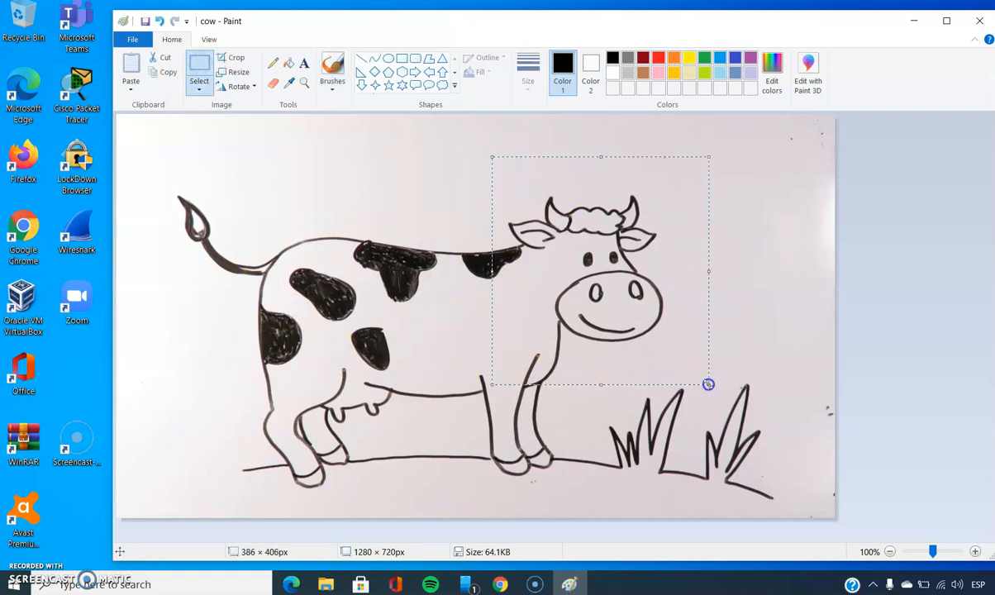
{"action": "mouse_move", "coordinate": [236, 58]}
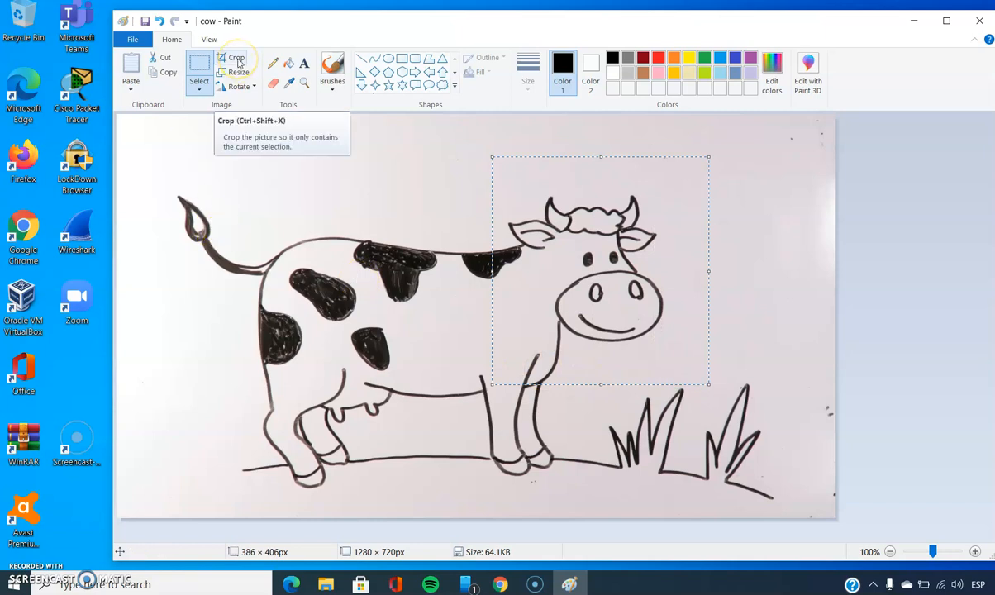
{"action": "left_click", "coordinate": [237, 58]}
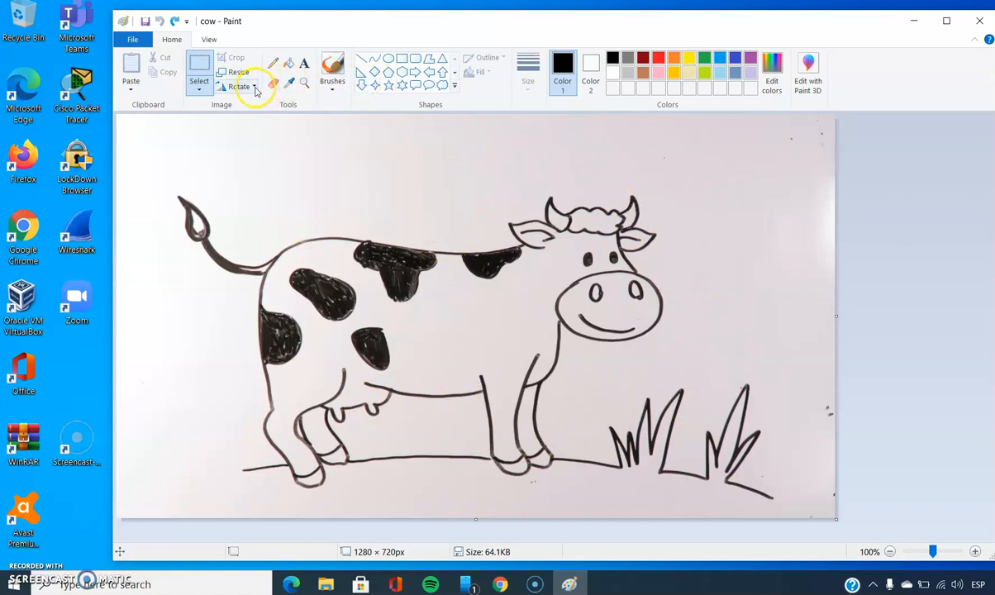
{"action": "left_click", "coordinate": [242, 86]}
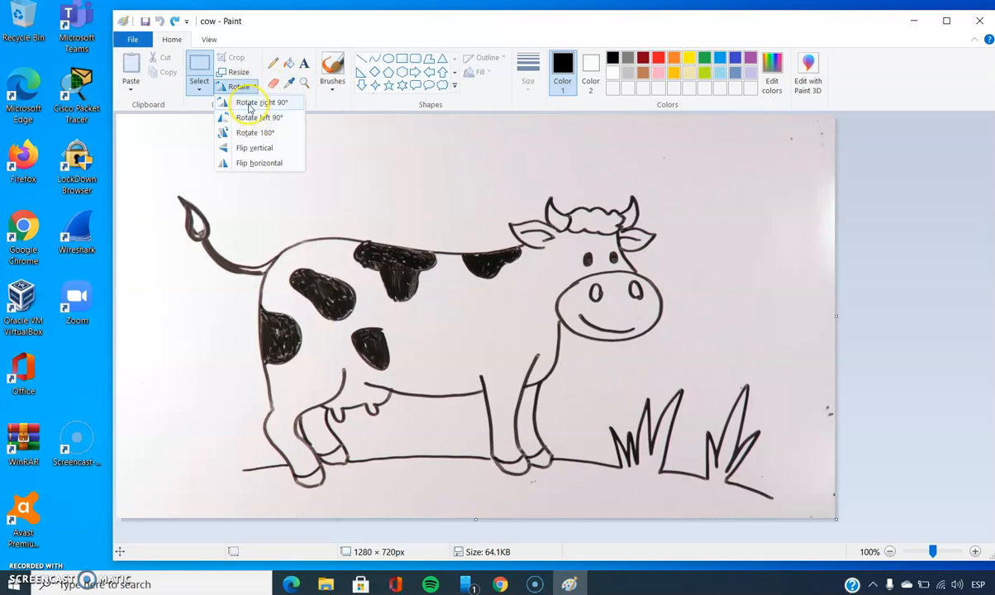
{"action": "left_click", "coordinate": [260, 102]}
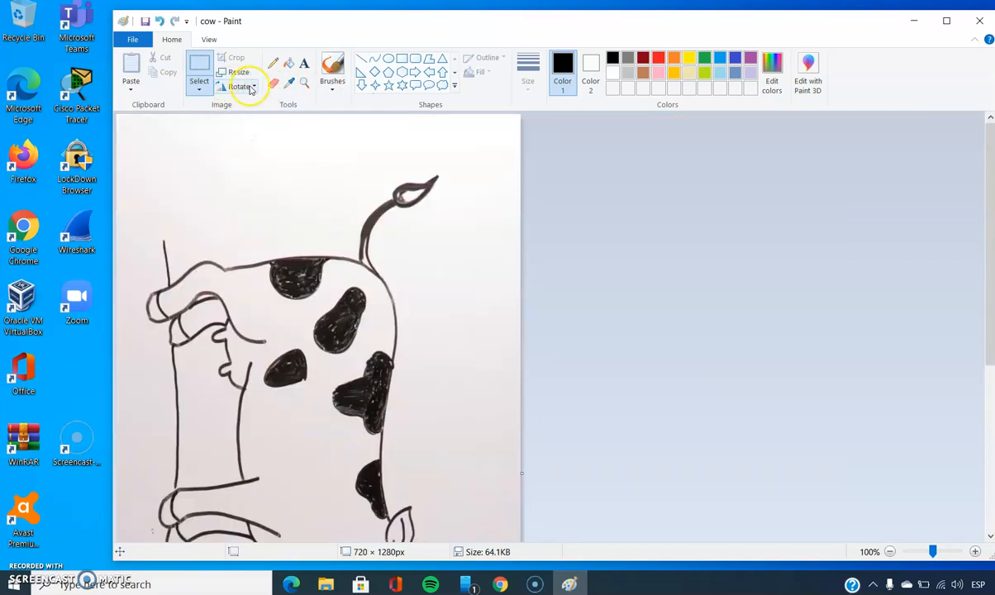
{"action": "left_click", "coordinate": [240, 86]}
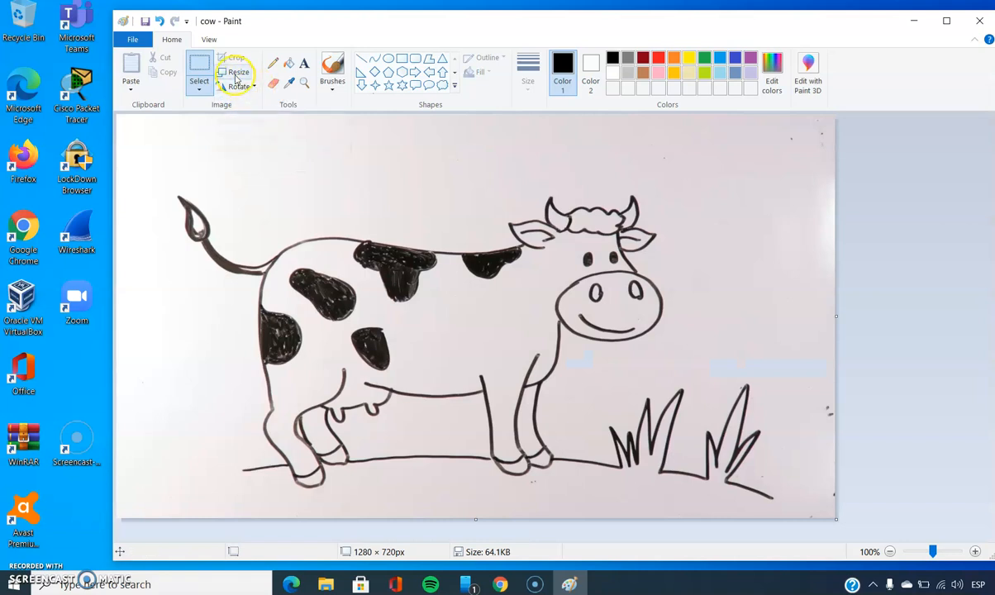
{"action": "left_click", "coordinate": [238, 73]}
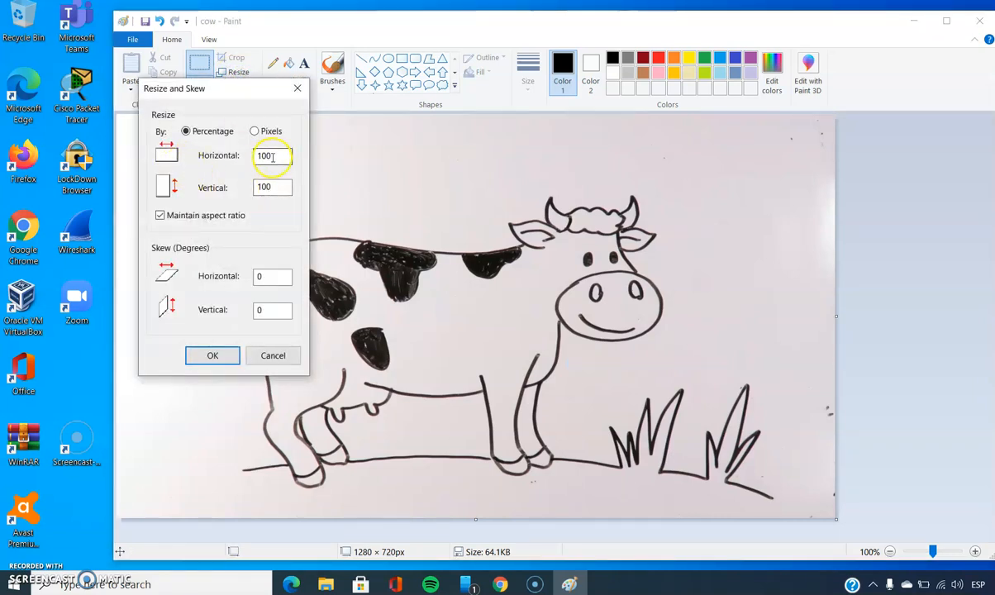
{"action": "type", "text": "50"}
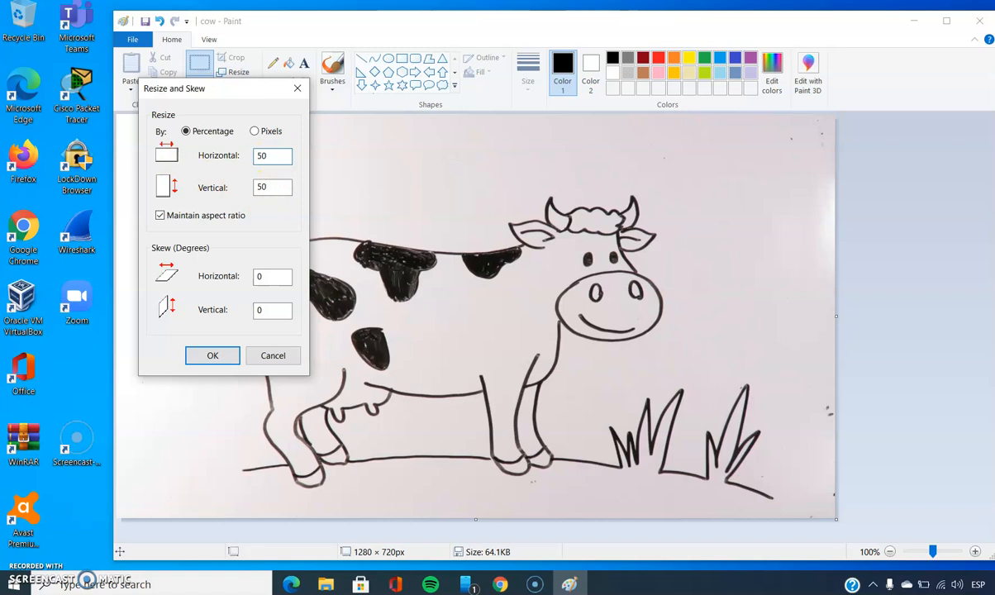
{"action": "left_click", "coordinate": [212, 355]}
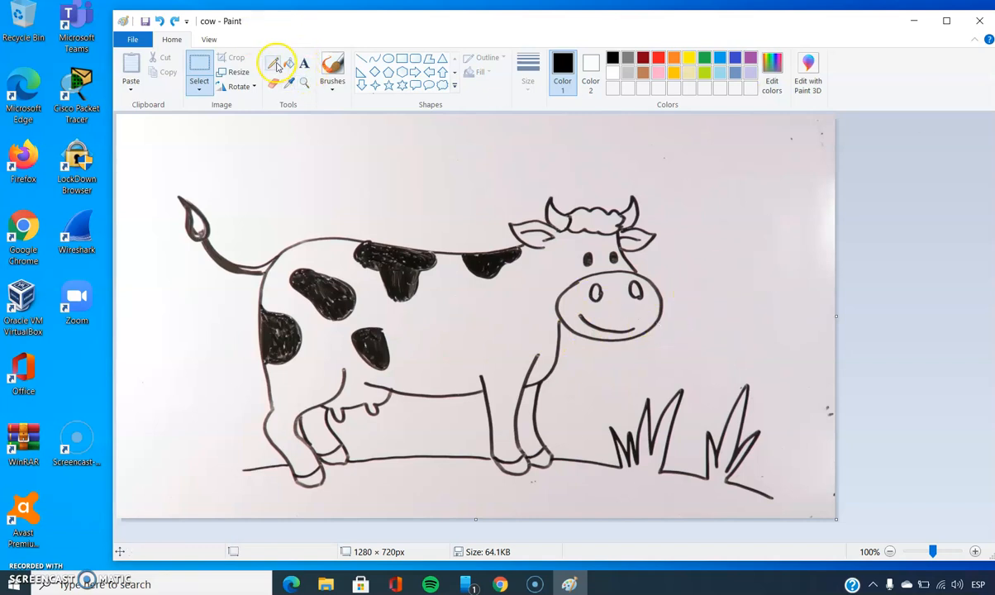
Drag a thick freehand pencil stroke across the area above the cow's back
{"action": "left_click_drag", "start_coordinate": [273, 183], "coordinate": [372, 169]}
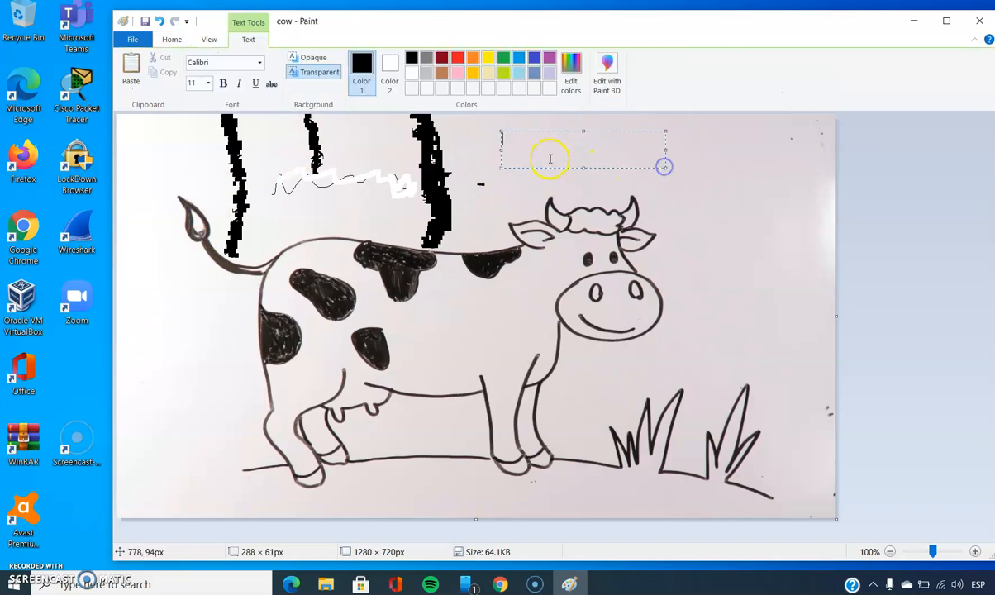
Type 'hello' into a text box above the cow's head and commit it
{"action": "type", "text": "hello"}
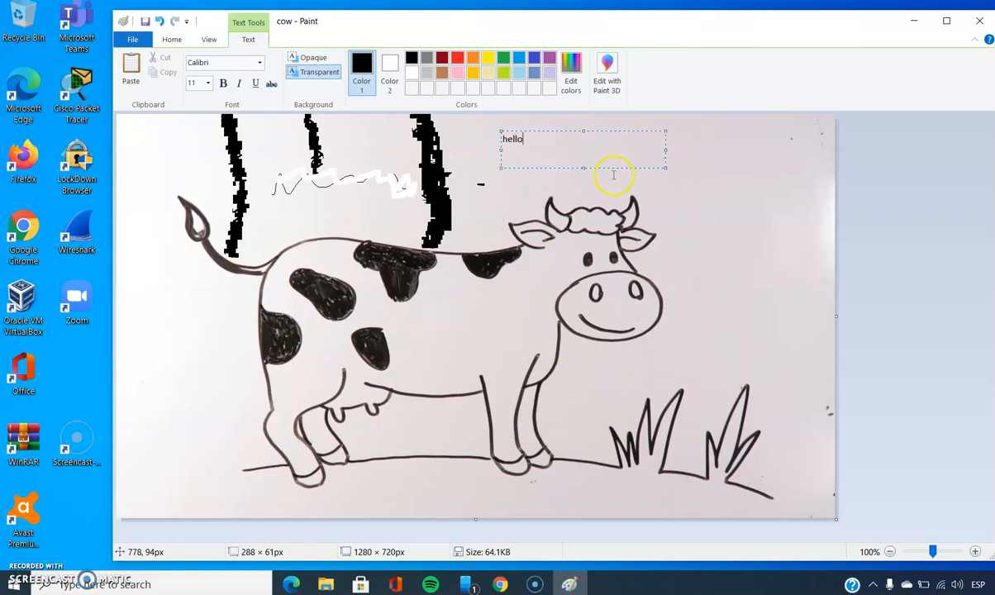
{"action": "left_click", "coordinate": [676, 198]}
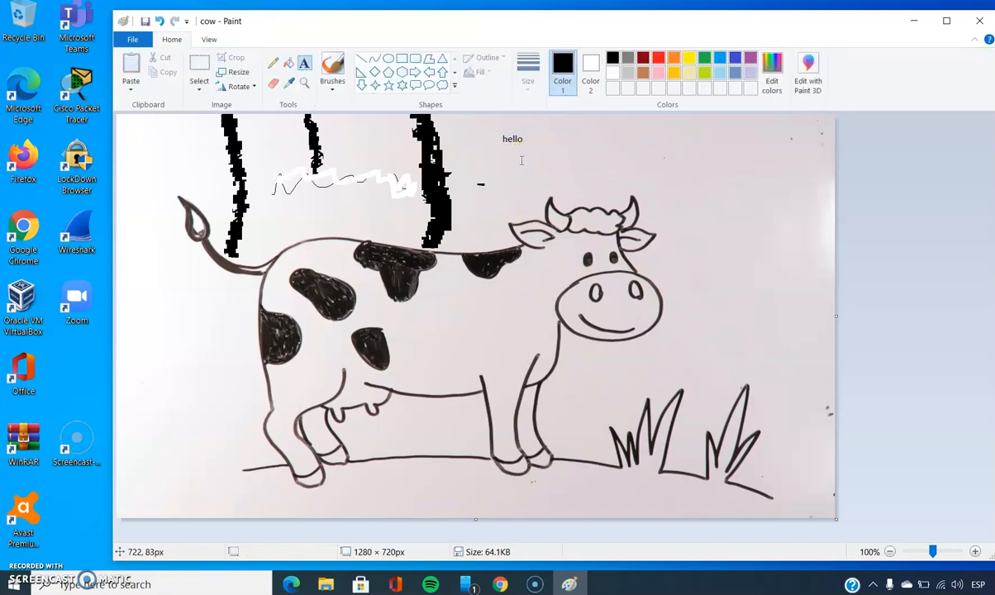
{"action": "left_click", "coordinate": [305, 82]}
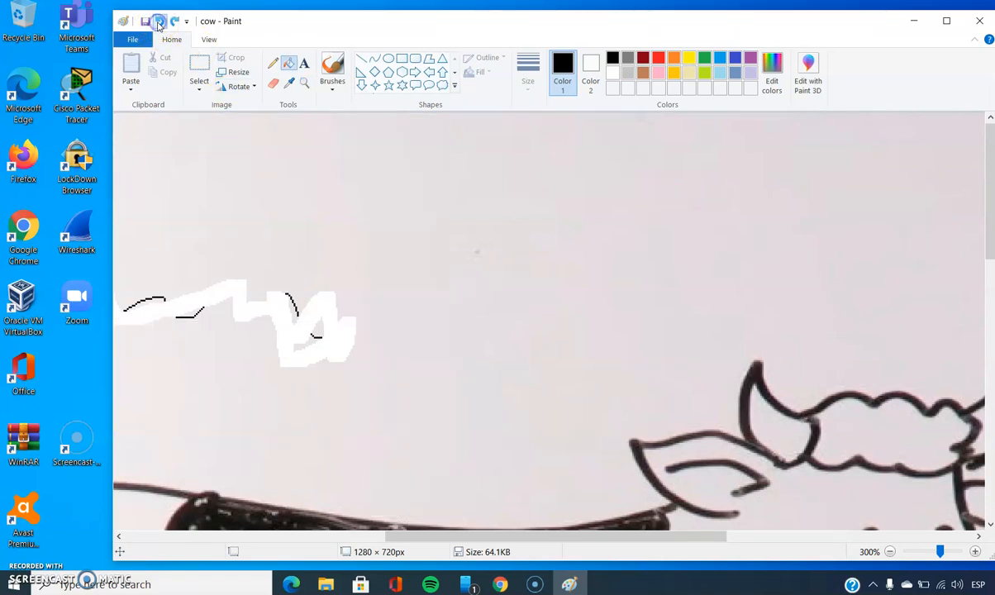
{"action": "mouse_move", "coordinate": [305, 85]}
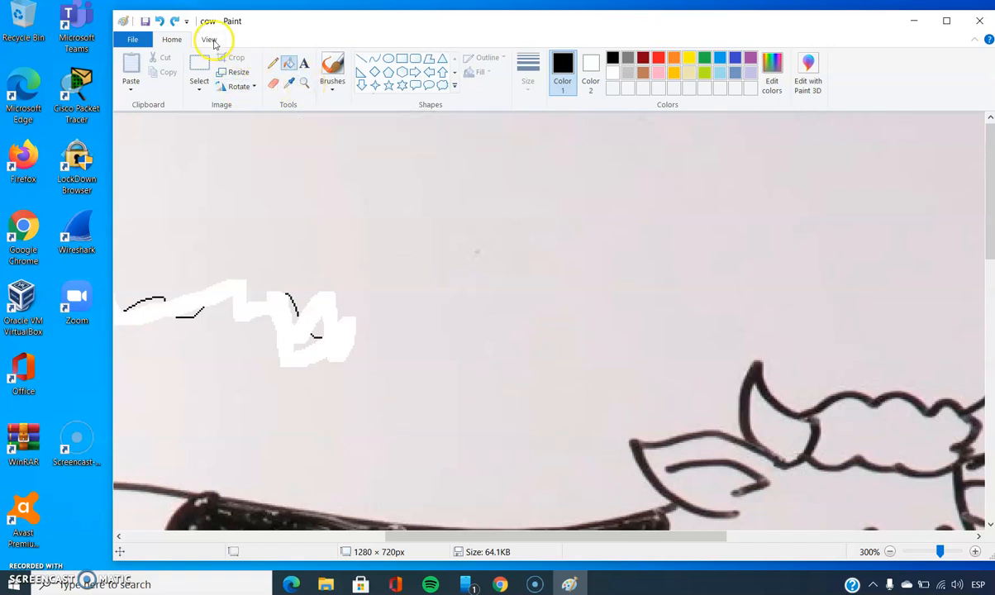
View the cow picture at 100% with gridlines turned on
{"action": "left_click", "coordinate": [209, 40]}
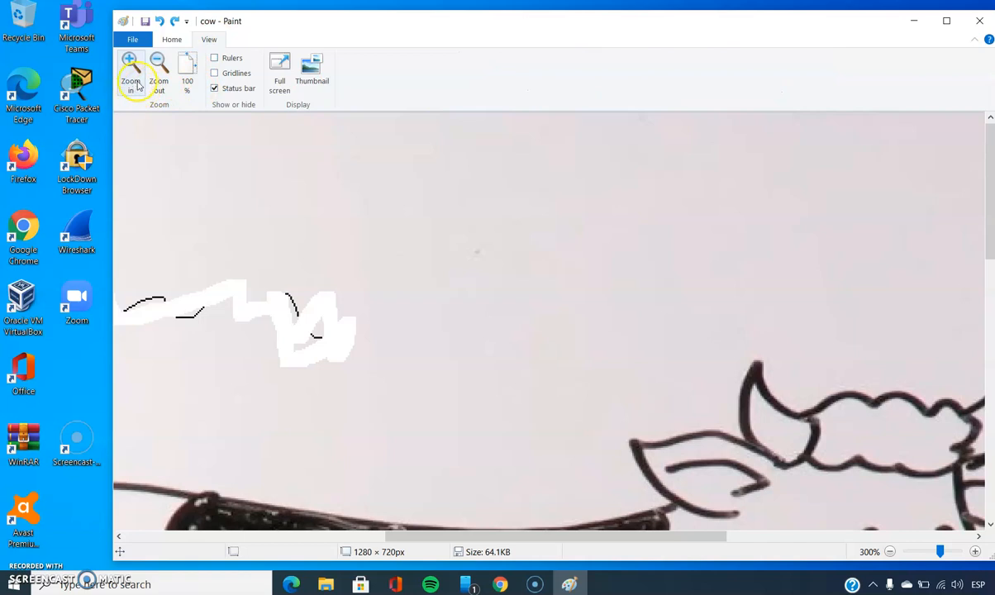
{"action": "left_click", "coordinate": [159, 75]}
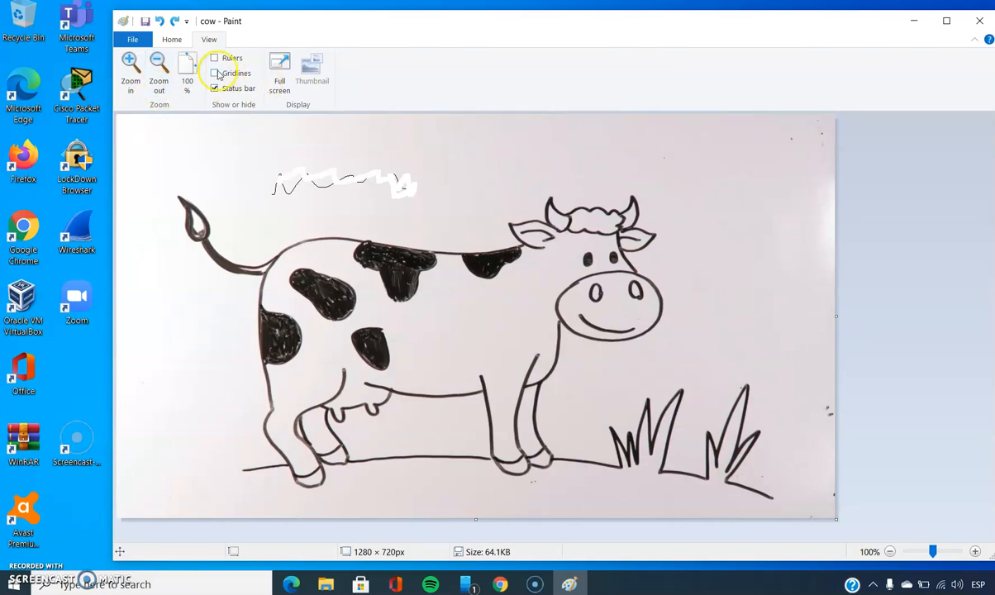
{"action": "left_click", "coordinate": [215, 73]}
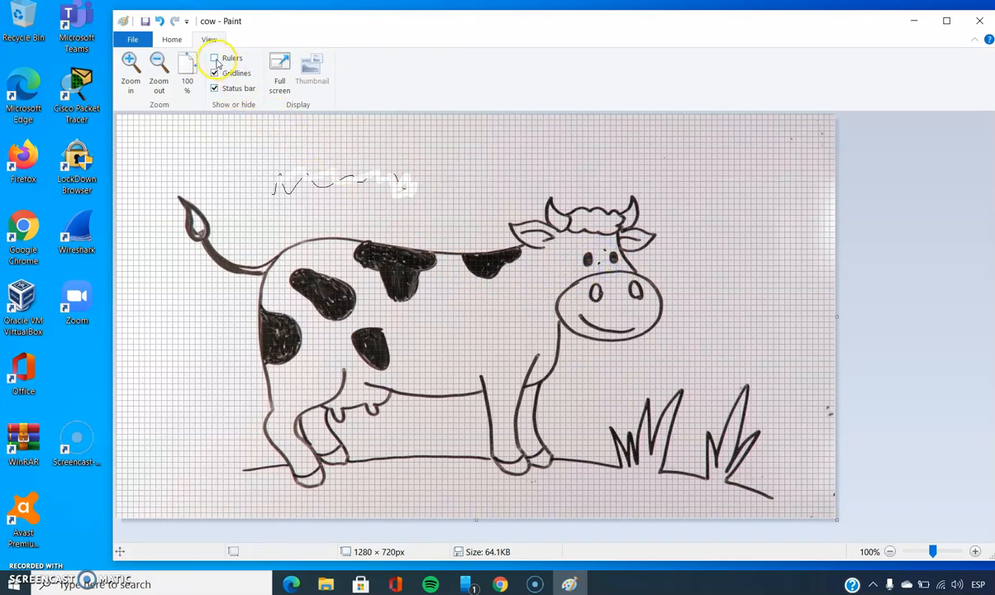
Enable Rulers on the View tab around the gridded cow picture
{"action": "left_click", "coordinate": [215, 57]}
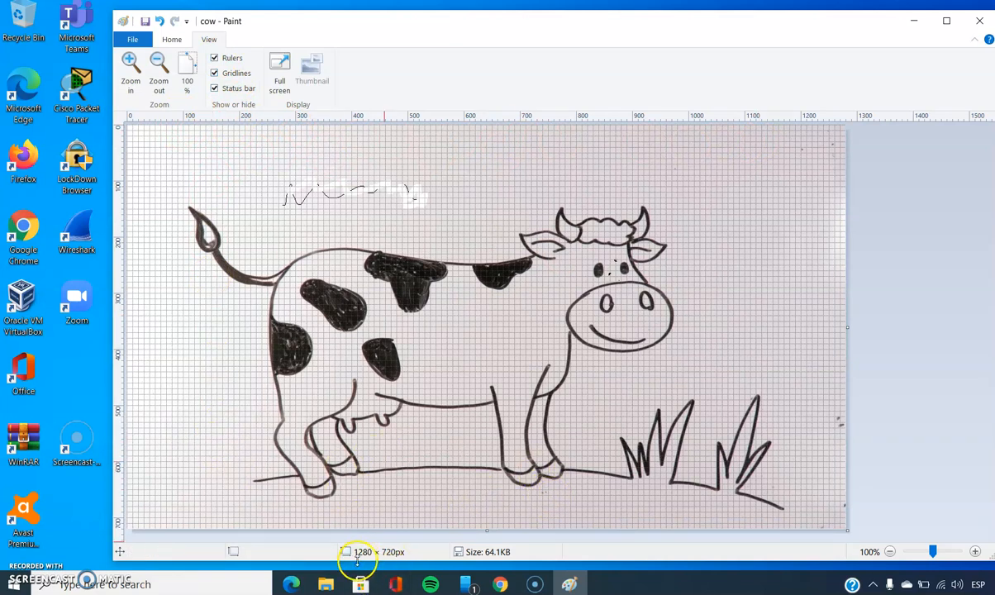
{"action": "mouse_move", "coordinate": [385, 551]}
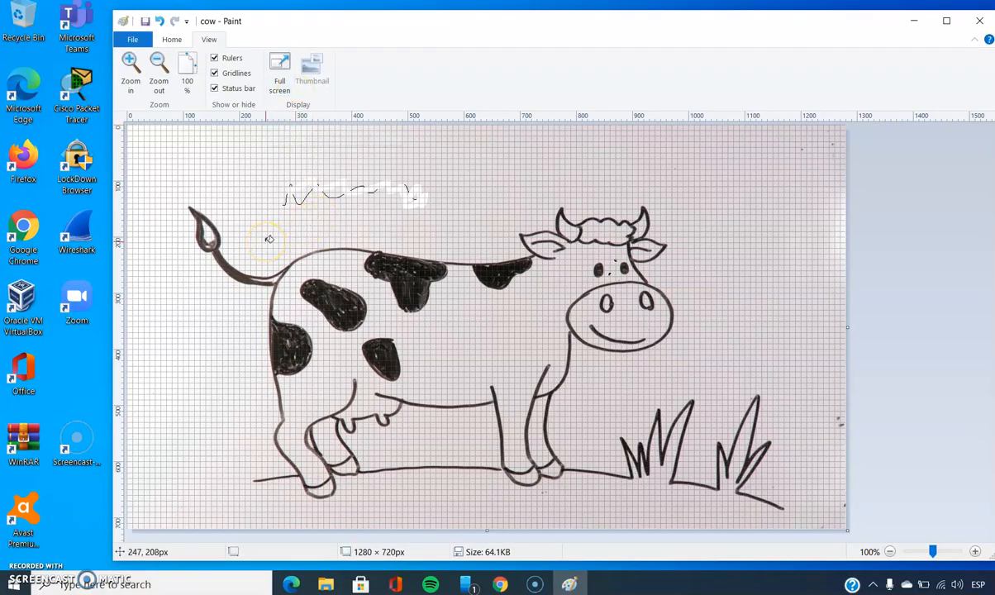
{"action": "mouse_move", "coordinate": [263, 241]}
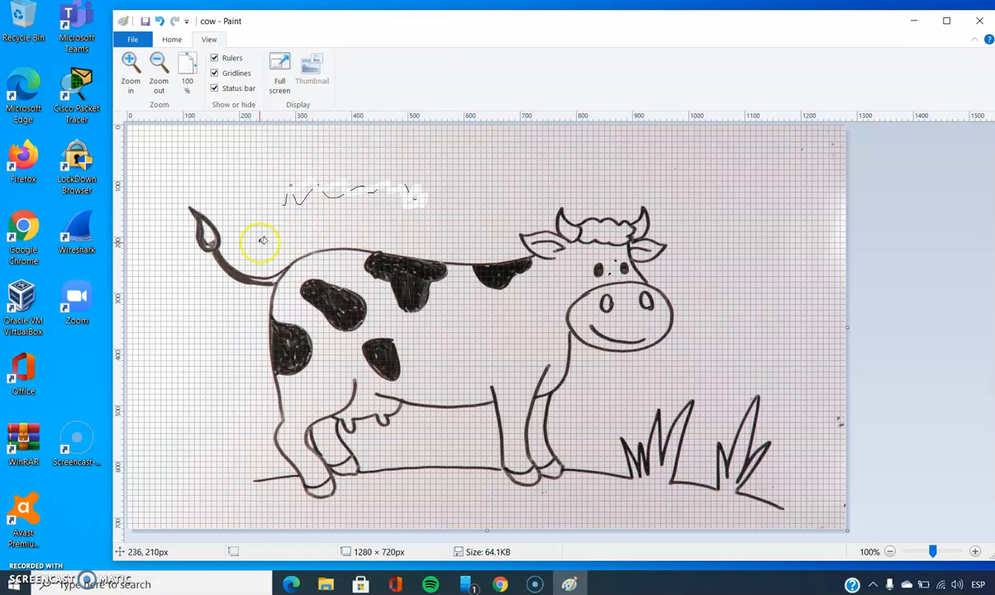
{"action": "mouse_move", "coordinate": [967, 43]}
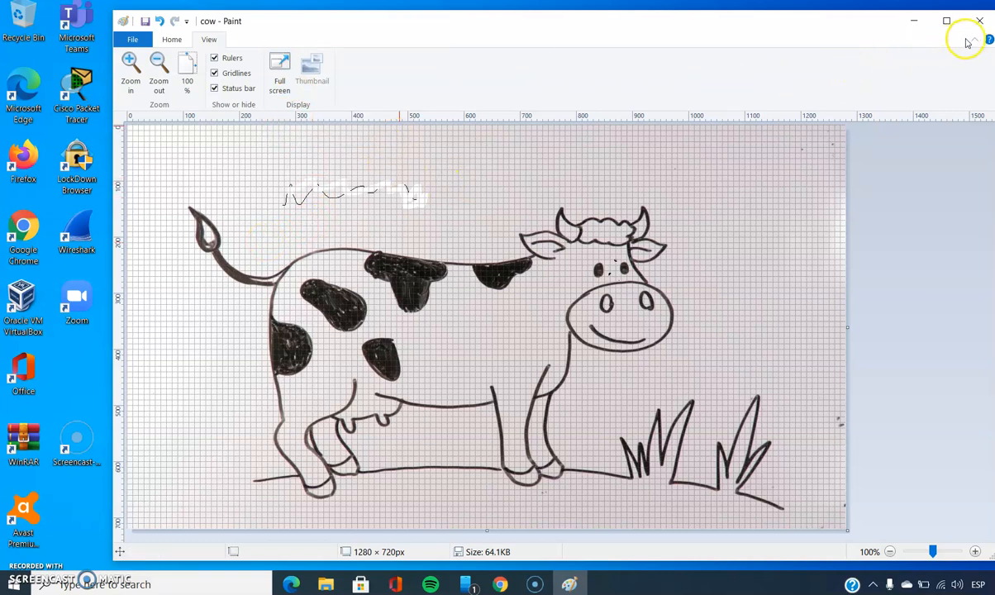